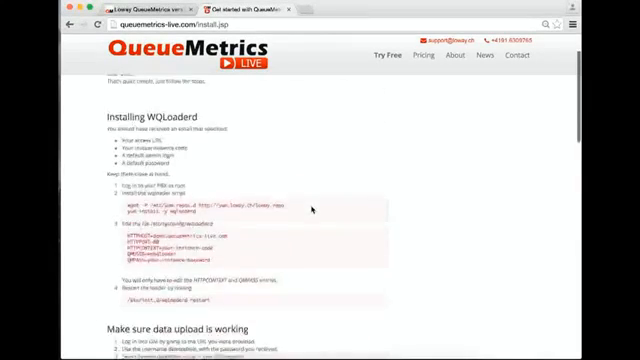
Scroll the QueueMetrics Live install guide down to the 'Installing WQLoaderd' section
{"action": "scroll", "scroll_direction": "down", "scroll_amount": 3}
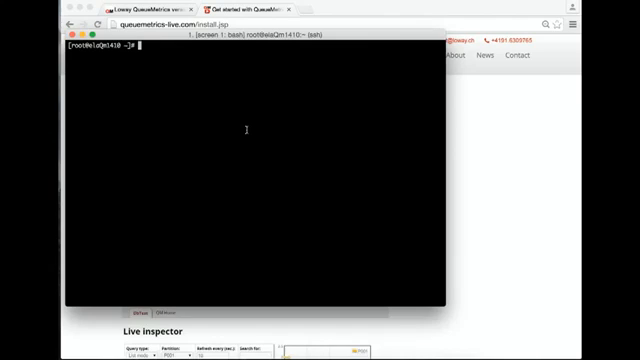
Install wqloaderd with yum, then begin editing /etc/sysconfig/wqloaderd in nano
{"action": "type", "text": "y"}
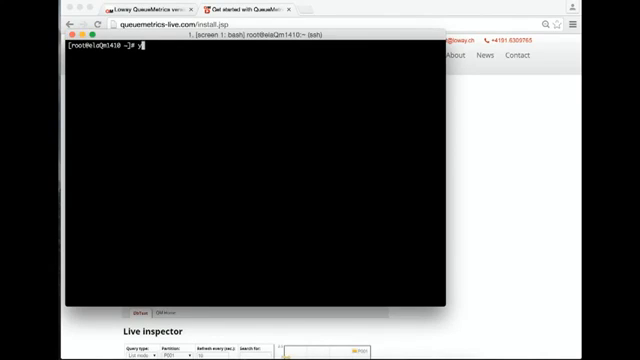
{"action": "type", "text": "um install"}
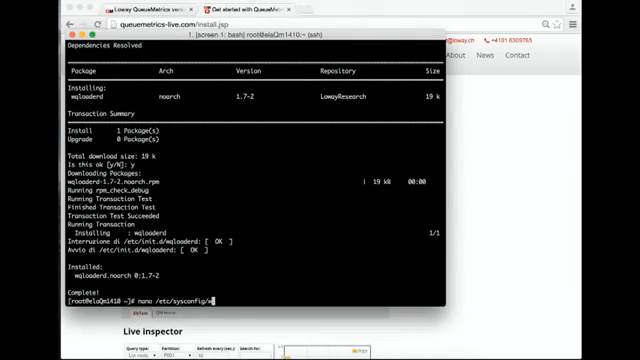
{"action": "type", "text": "qloaderd"}
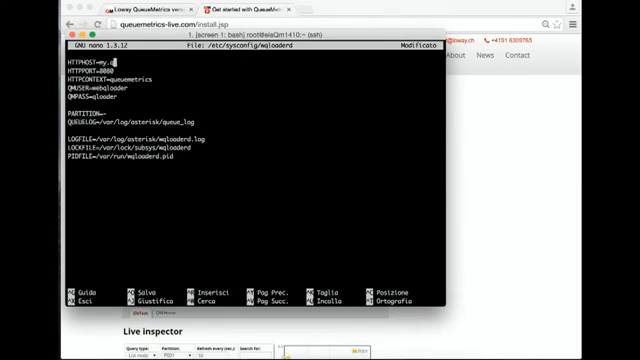
{"action": "type", "text": "ueuemetrics-live.com"}
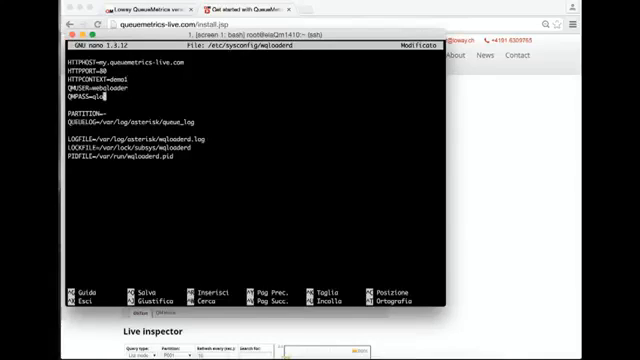
{"action": "type", "text": "password"}
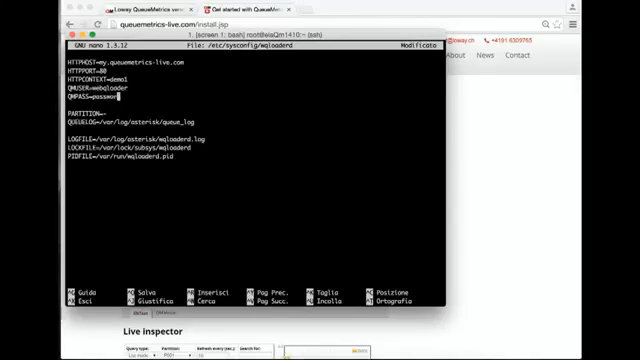
{"action": "key", "text": "ctrl+o"}
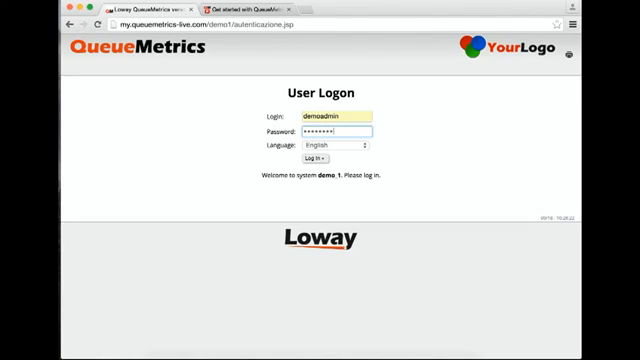
Log on to demo1 with the admin credentials, keeping English as the language
{"action": "left_click", "coordinate": [312, 159]}
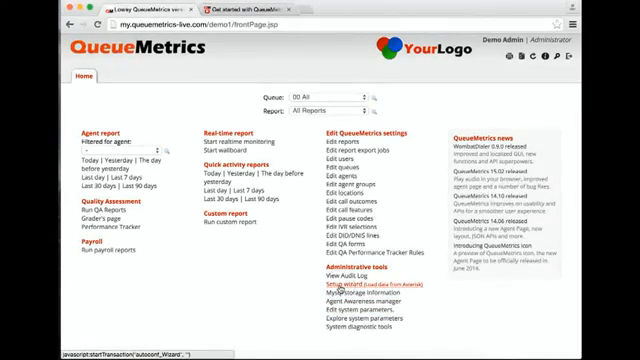
Go from Edit queues to Sample Queue 300's Queue Detail page
{"action": "left_click", "coordinate": [304, 284]}
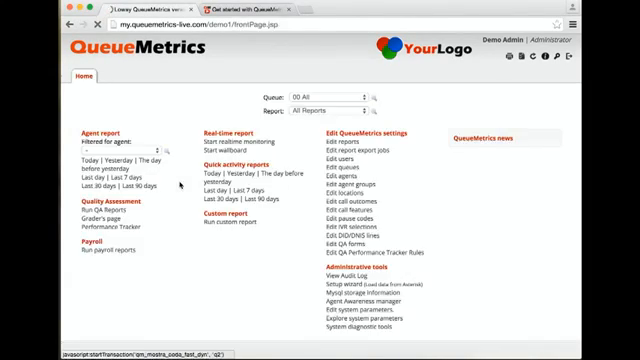
{"action": "left_click", "coordinate": [329, 162]}
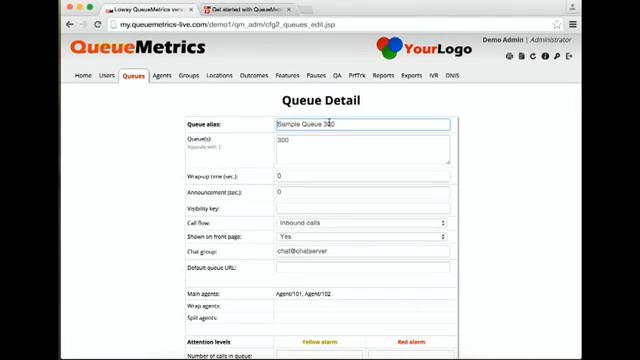
Rename queue 300 to 'Sales' and run All Reports for queue 00 All
{"action": "type", "text": "Sla"}
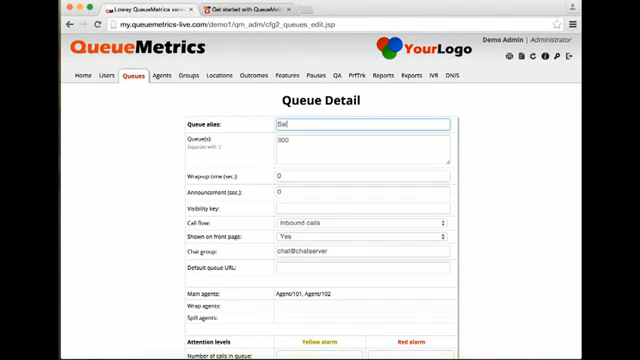
{"action": "scroll", "scroll_direction": "down", "scroll_amount": 3}
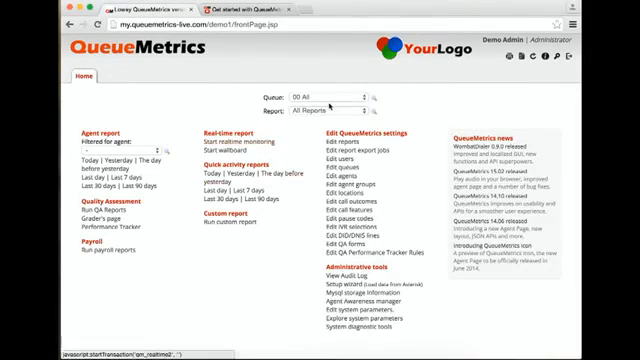
{"action": "left_click", "coordinate": [318, 89]}
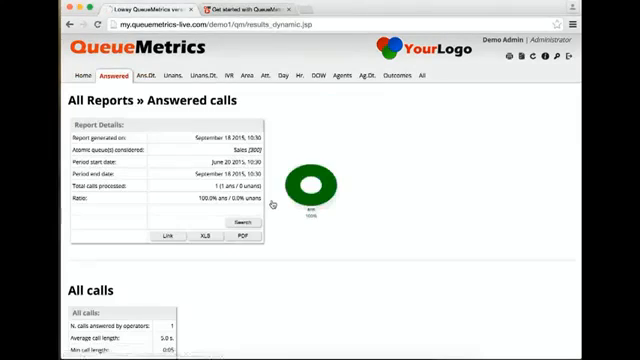
{"action": "scroll", "scroll_direction": "down", "scroll_amount": 3}
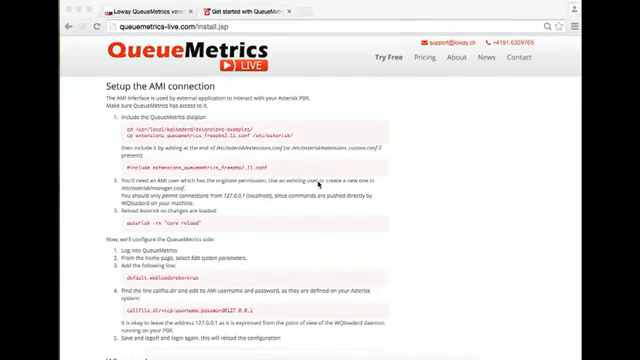
{"action": "mouse_move", "coordinate": [312, 180]}
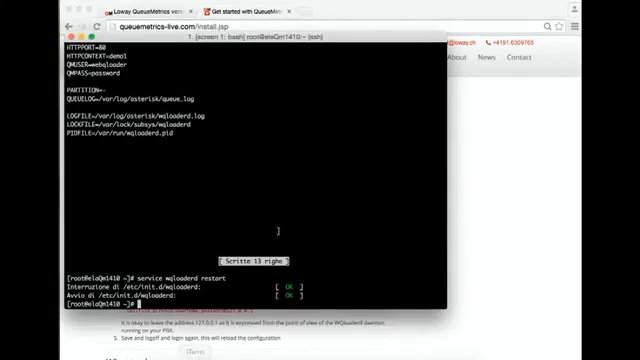
Copy extensions_queuemetrics_18.conf from the extensions-examples folder into /etc/asterisk
{"action": "type", "text": "cd /usr/local/wqloaderd/extensions-examples/"}
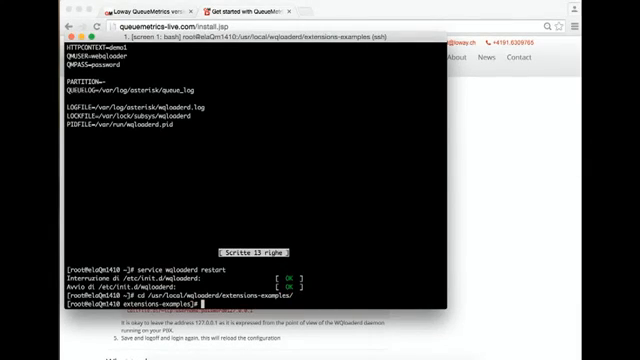
{"action": "type", "text": "ll"}
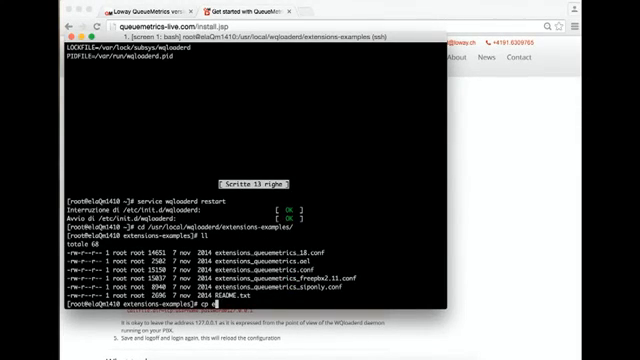
{"action": "type", "text": "extensions_queuemetrics_18.conf"}
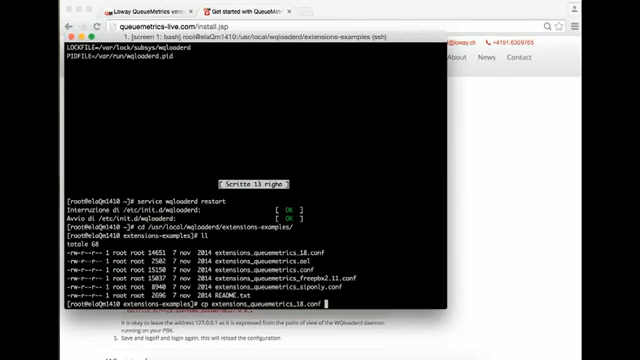
{"action": "type", "text": "/etc/asterisk"}
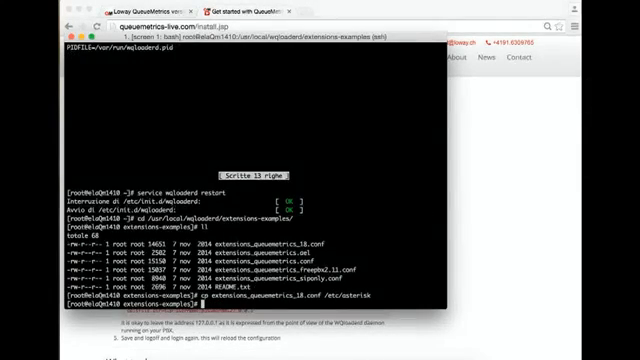
Edit /etc/asterisk/extensions_custom.conf in nano
{"action": "type", "text": "nano /etc/asterisk/"}
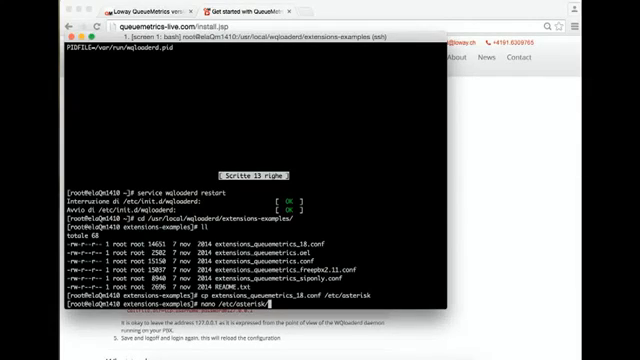
{"action": "type", "text": "extensions"}
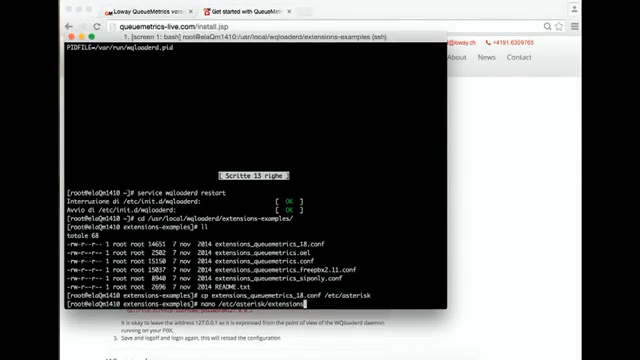
{"action": "key", "text": "enter"}
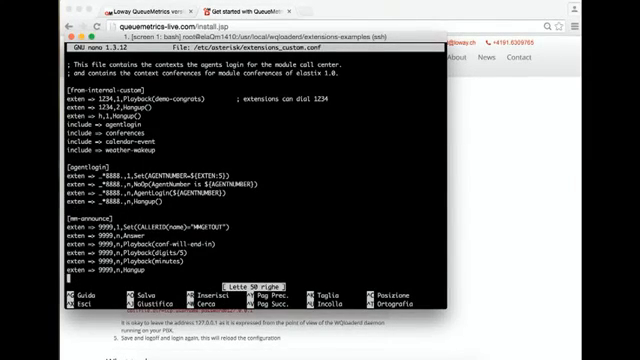
Save the include line in extensions_custom.conf, then view /etc/asterisk/manager.conf with less
{"action": "scroll", "scroll_direction": "down", "scroll_amount": 3}
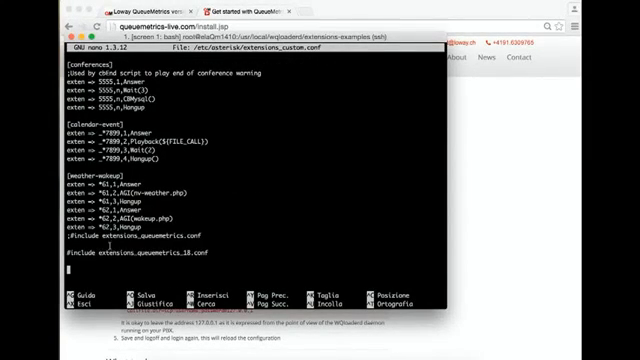
{"action": "key", "text": "ctrl+o"}
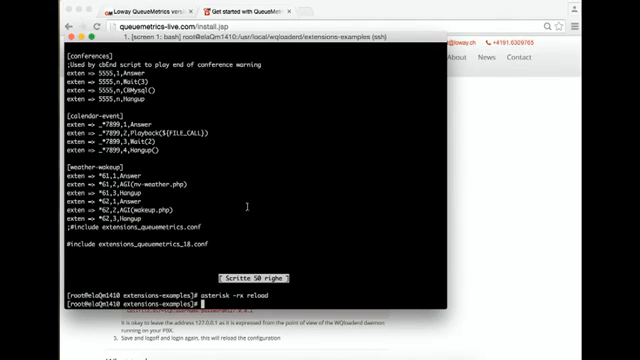
{"action": "type", "text": "less"}
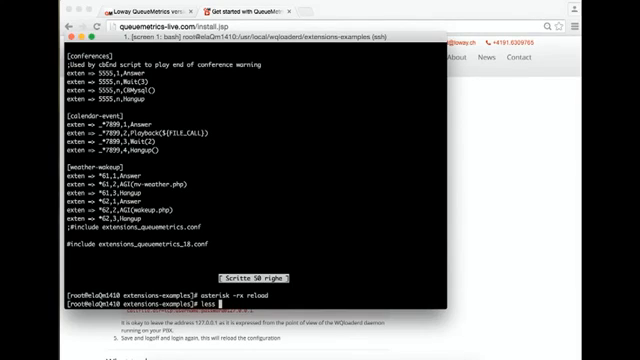
{"action": "type", "text": "/"}
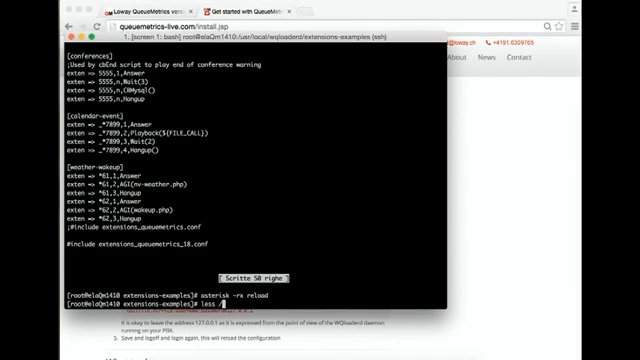
{"action": "type", "text": "etc/"}
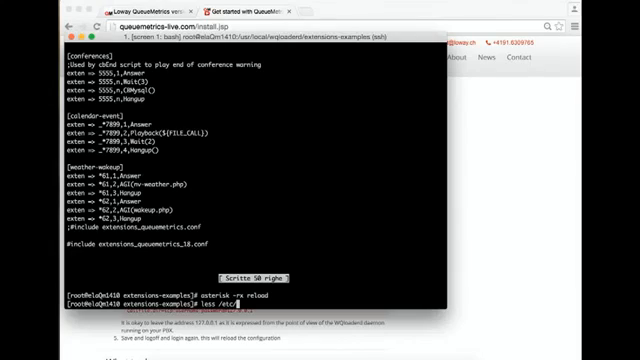
{"action": "type", "text": "asterisk/"}
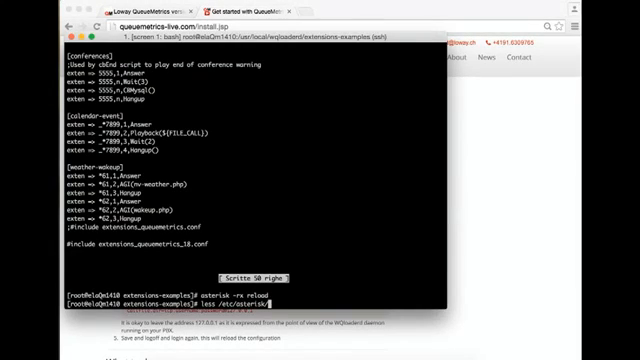
{"action": "type", "text": "manager"}
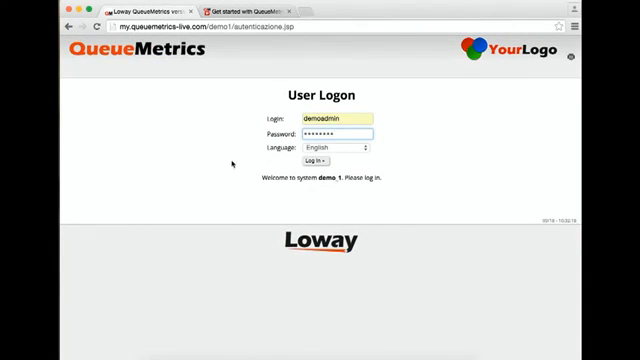
{"action": "left_click", "coordinate": [315, 161]}
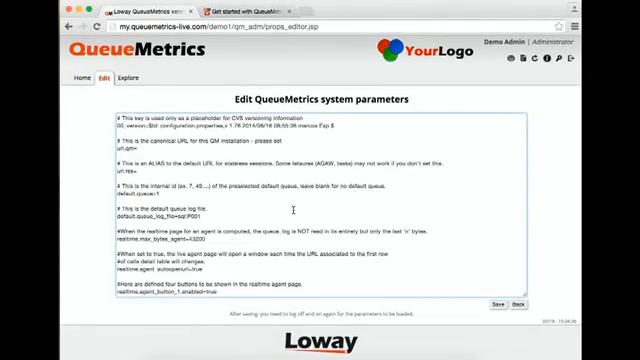
{"action": "scroll", "scroll_direction": "down", "scroll_amount": 3}
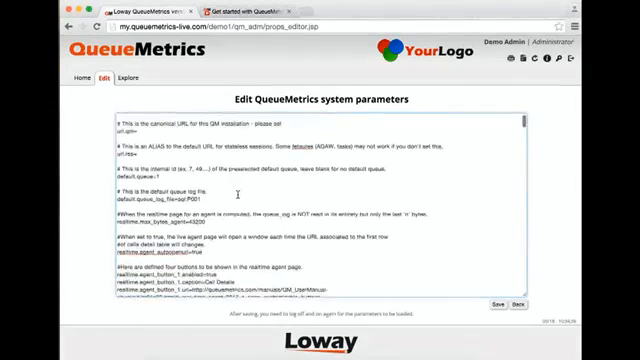
{"action": "scroll", "scroll_direction": "down", "scroll_amount": 3}
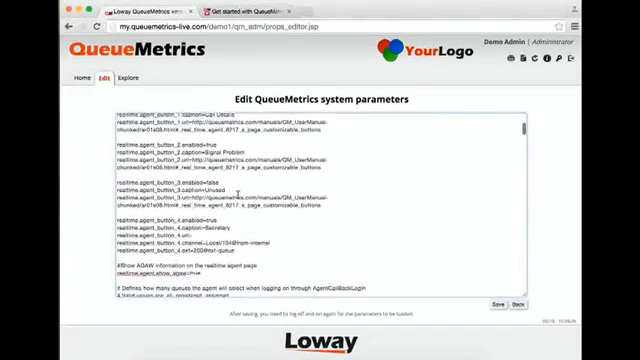
{"action": "scroll", "scroll_direction": "down", "scroll_amount": 3}
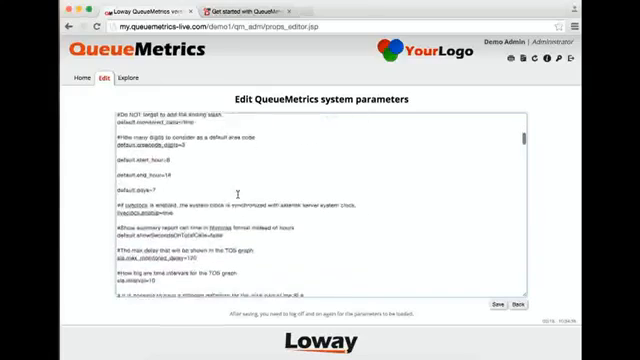
{"action": "scroll", "scroll_direction": "down", "scroll_amount": 3}
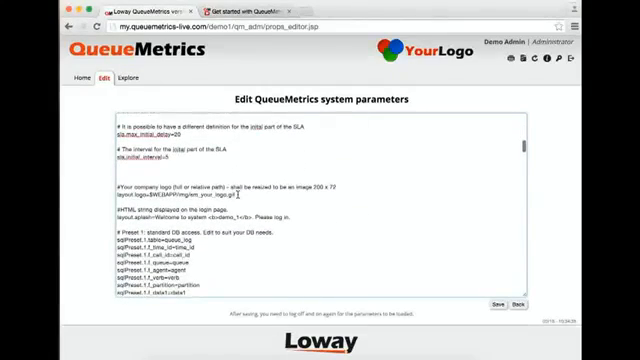
{"action": "scroll", "scroll_direction": "down", "scroll_amount": 3}
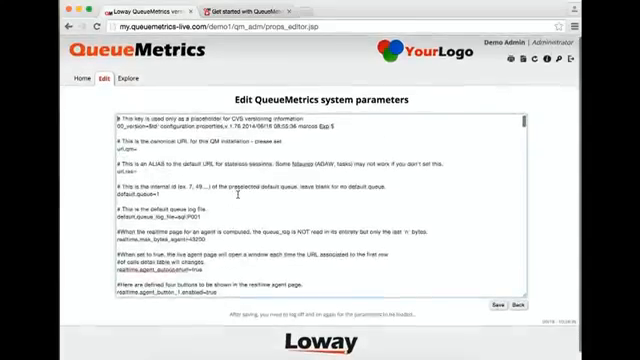
{"action": "scroll", "scroll_direction": "down", "scroll_amount": 3}
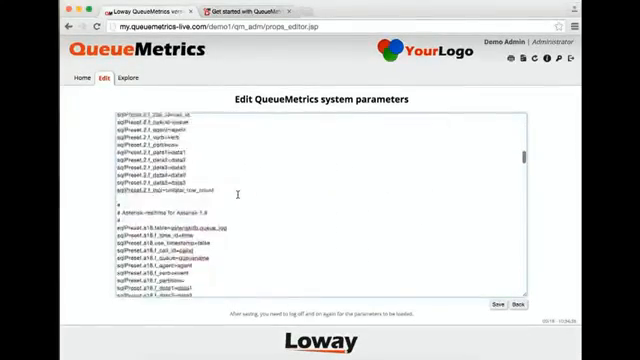
{"action": "scroll", "scroll_direction": "down", "scroll_amount": 3}
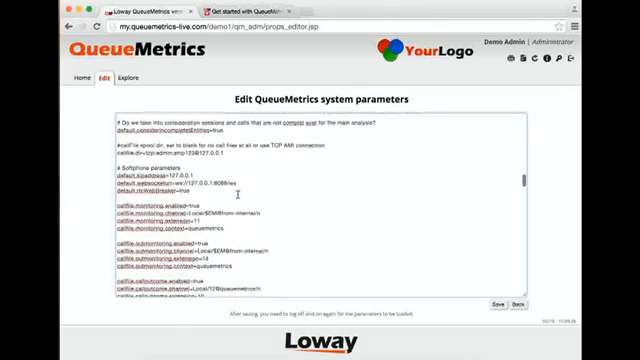
{"action": "scroll", "scroll_direction": "down", "scroll_amount": 3}
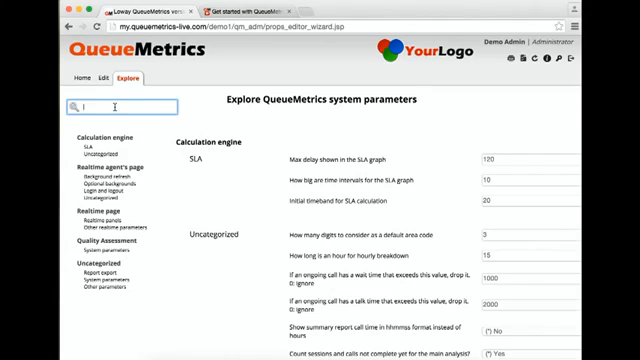
Search the system parameters for 'hotde' before logging off
{"action": "type", "text": "hotde"}
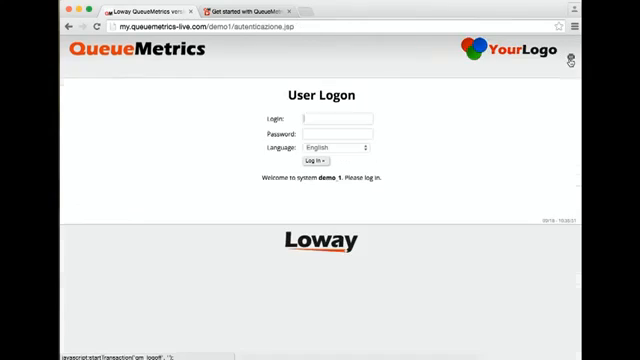
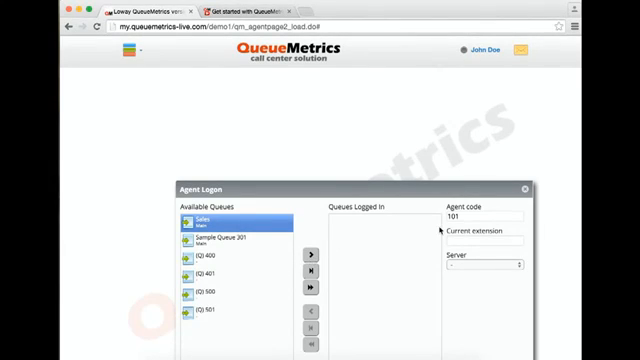
Log agent John Doe on to the Sales queue from extension 200
{"action": "type", "text": "200"}
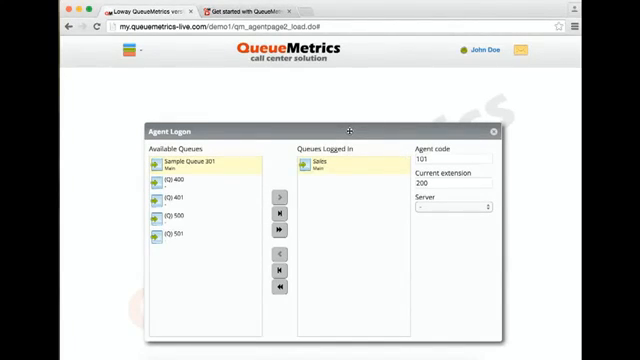
{"action": "left_click", "coordinate": [495, 48]}
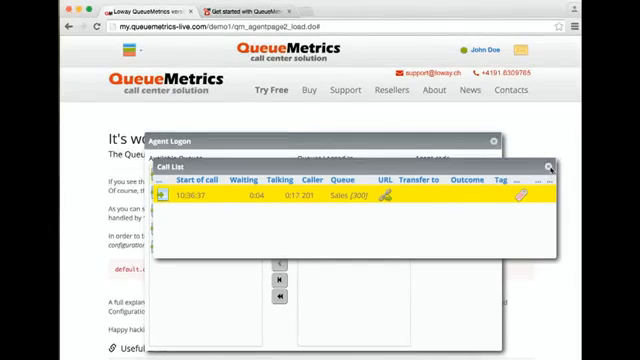
Close the call list showing the live Sales call from 201
{"action": "left_click", "coordinate": [546, 160]}
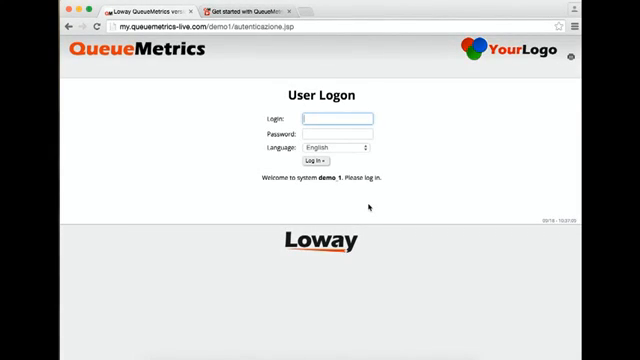
{"action": "type", "text": "demoadin"}
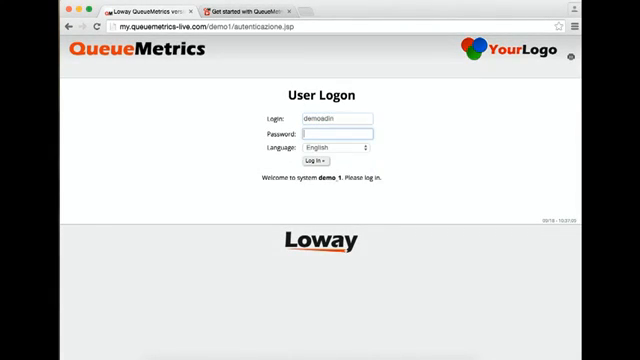
{"action": "type", "text": "password"}
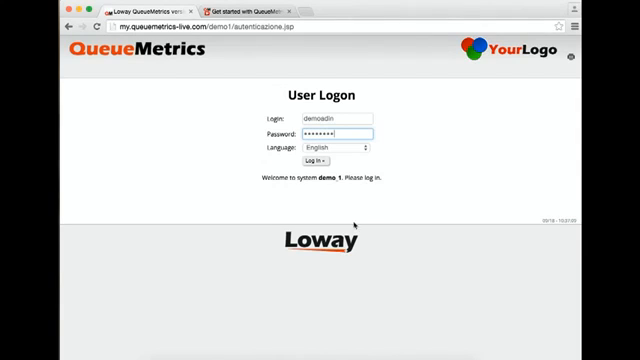
{"action": "left_click", "coordinate": [317, 161]}
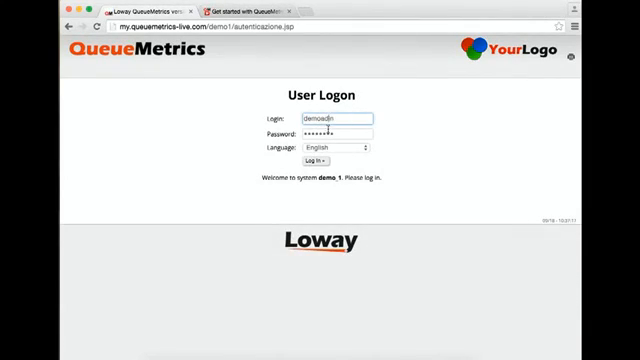
{"action": "left_click", "coordinate": [311, 160]}
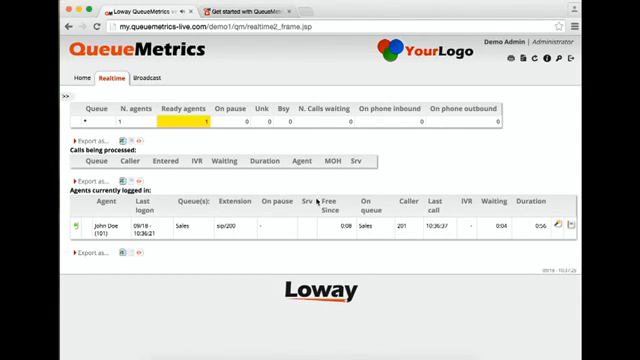
{"action": "mouse_move", "coordinate": [433, 176]}
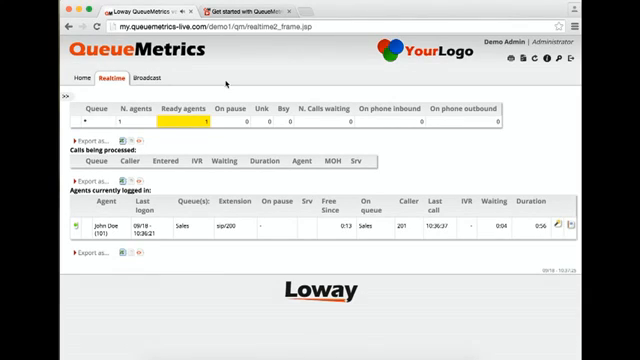
{"action": "mouse_move", "coordinate": [227, 82]}
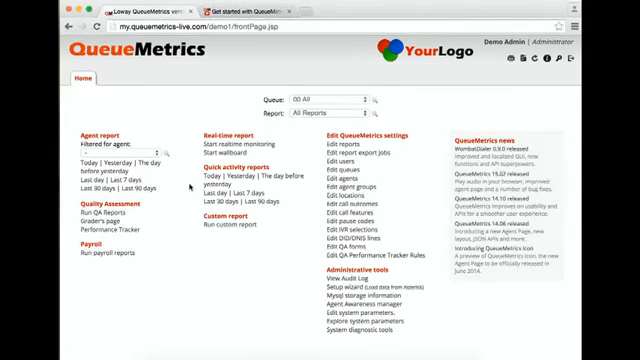
{"action": "mouse_move", "coordinate": [540, 80]}
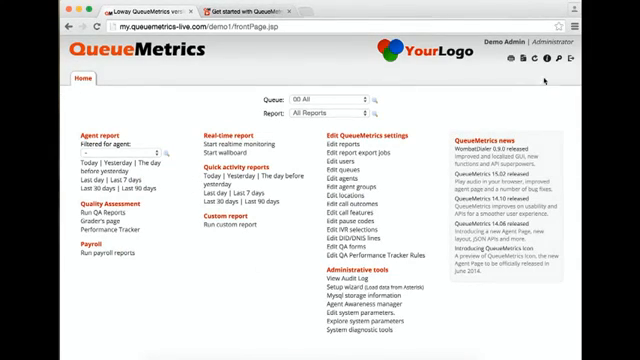